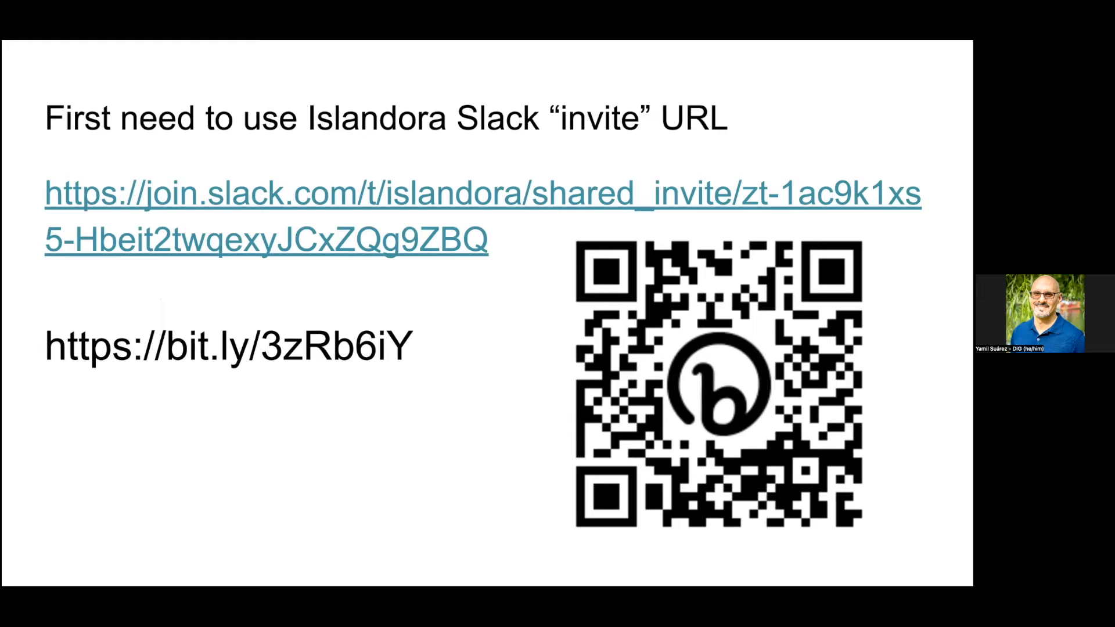
Advance to the slide explaining where to find the invite URL on islandora.ca.
{"action": "key", "text": "Right"}
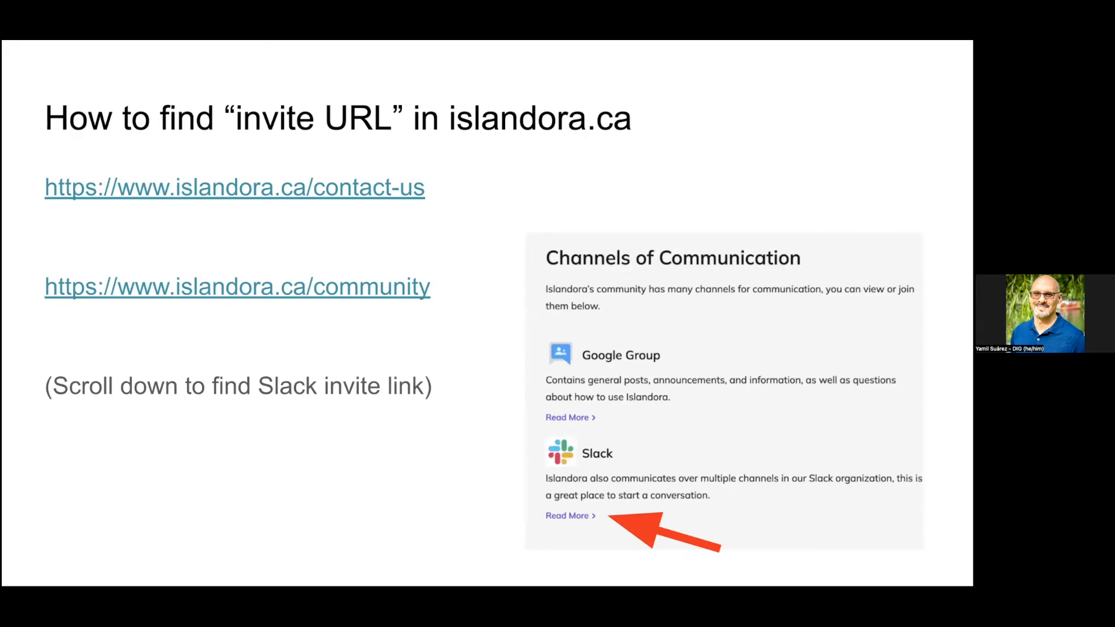
Advance to the slide showing the islandora.slack.com workspace URL.
{"action": "key", "text": "Right"}
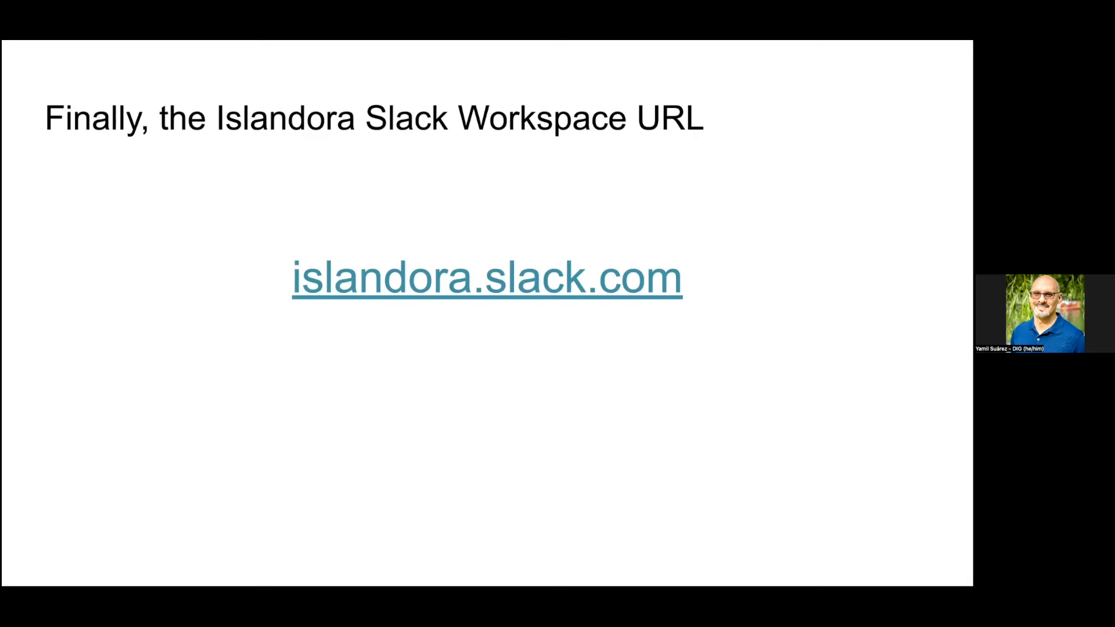
Advance to the 'Sending a message' slide with the empty #general message box.
{"action": "left_click", "coordinate": [486, 277]}
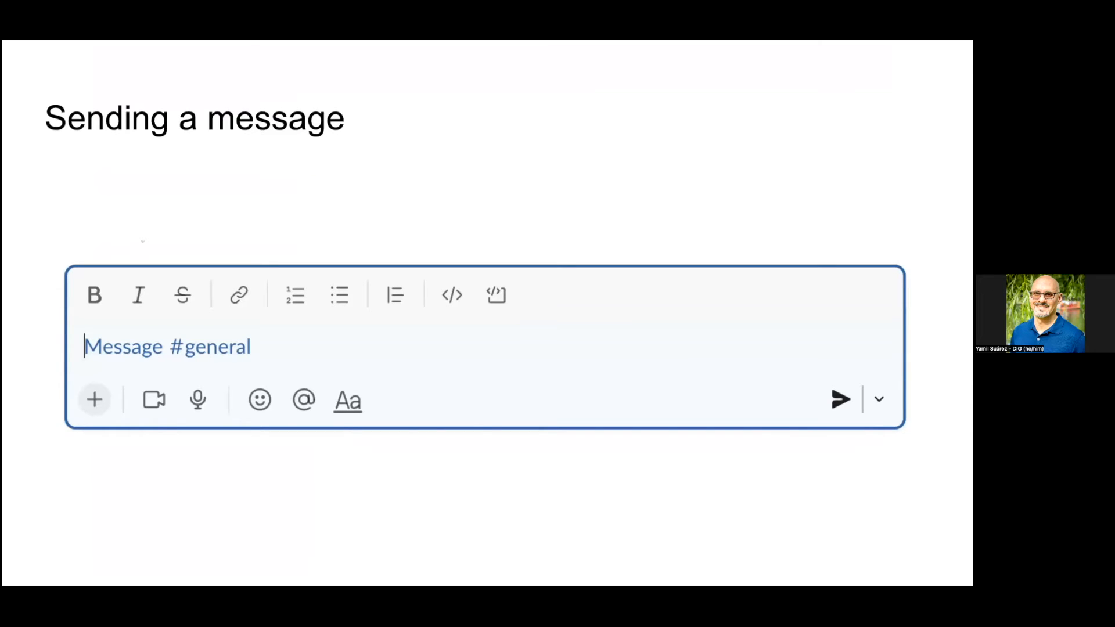
Show the 'This is a test' message example, the workspace overview, then the All channels list close-up.
{"action": "type", "text": "This is a test"}
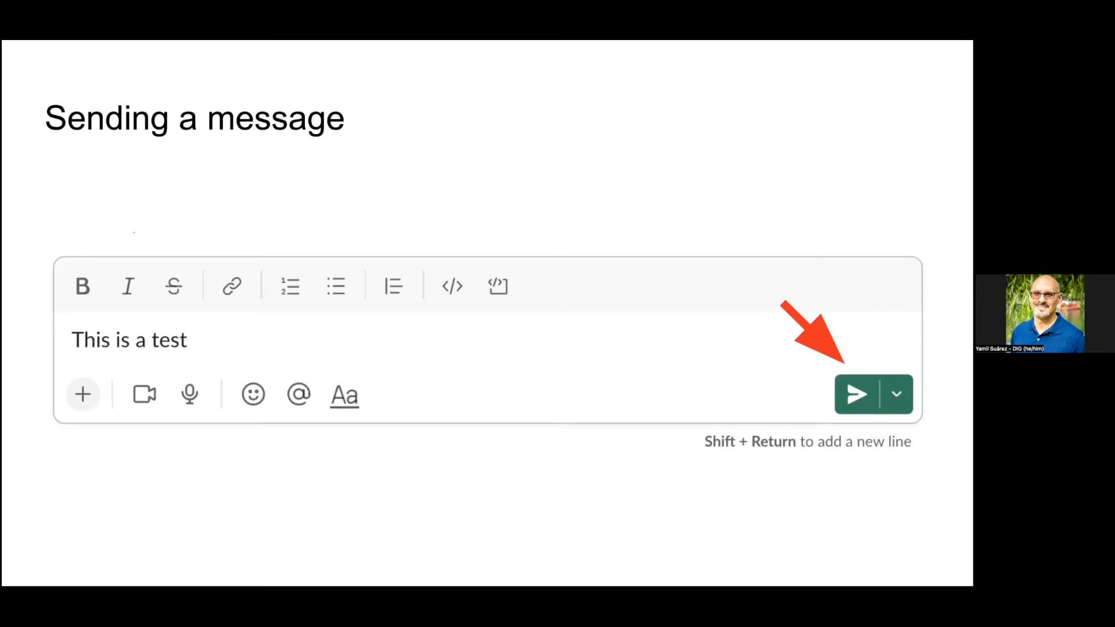
{"action": "left_click", "coordinate": [856, 394]}
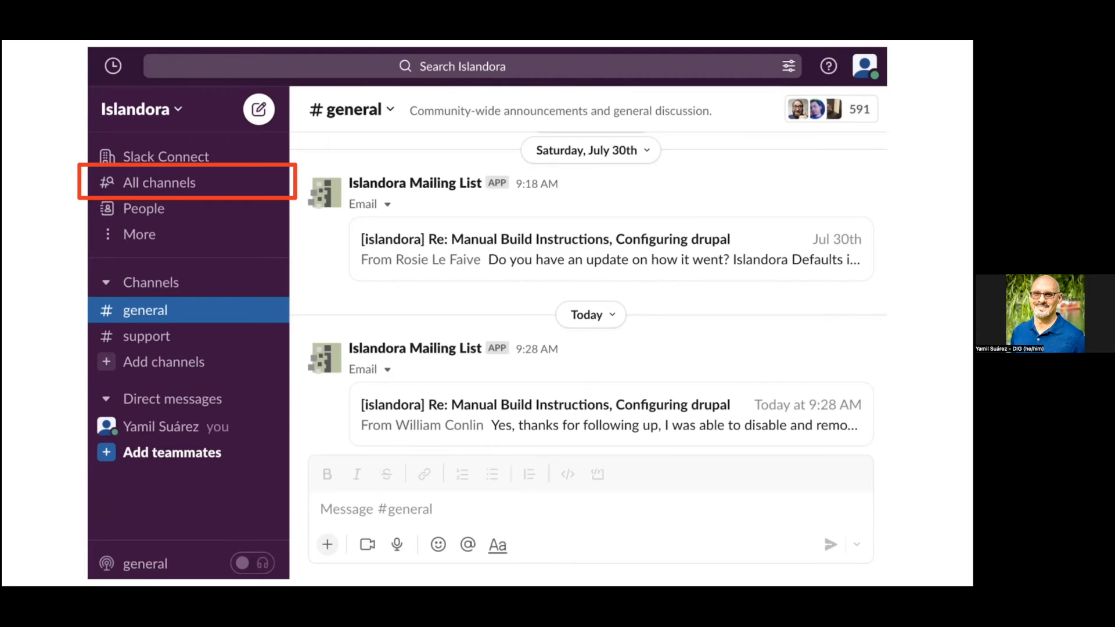
{"action": "left_click", "coordinate": [159, 182]}
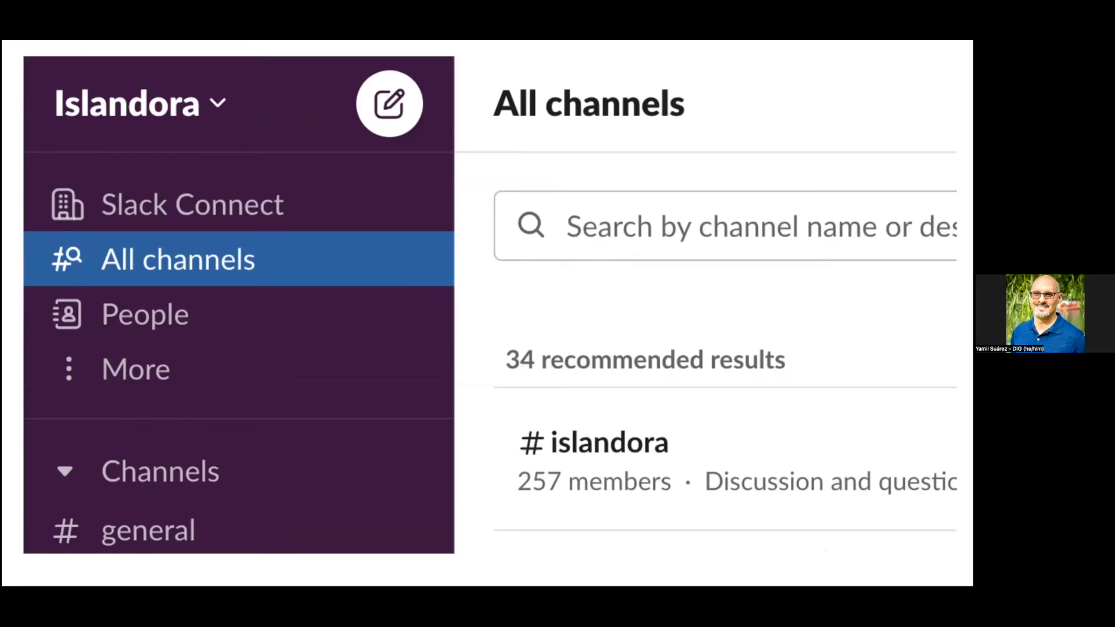
Show the 'documentation' channel search and return to the workspace slide with the search bar outlined.
{"action": "type", "text": "documentation"}
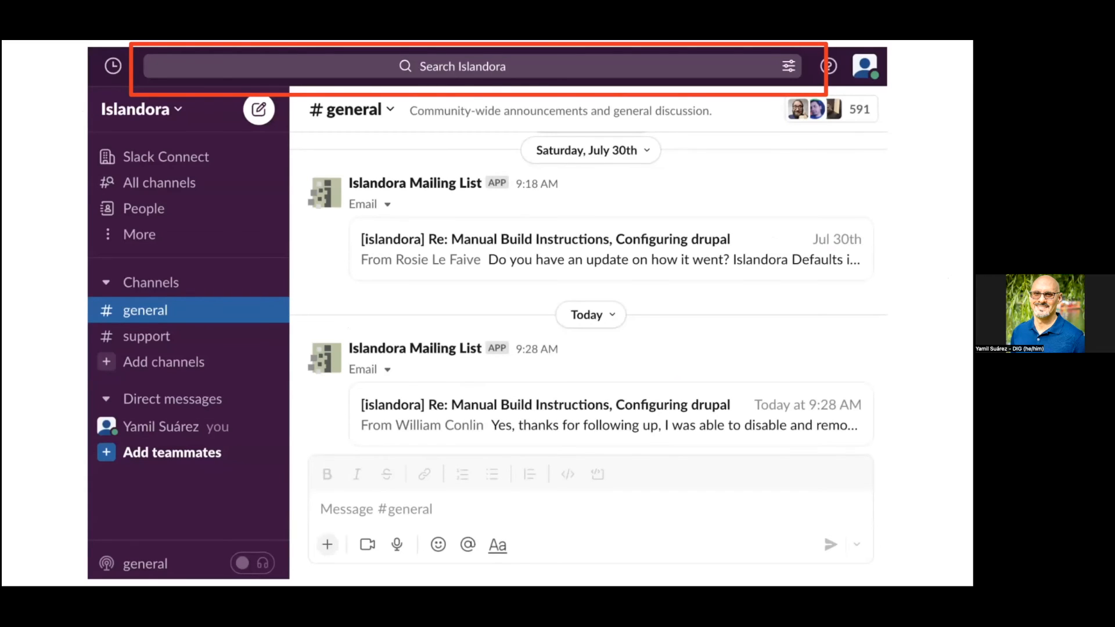
Show the 'music' search results example, then the Slack search filters slide.
{"action": "type", "text": "music"}
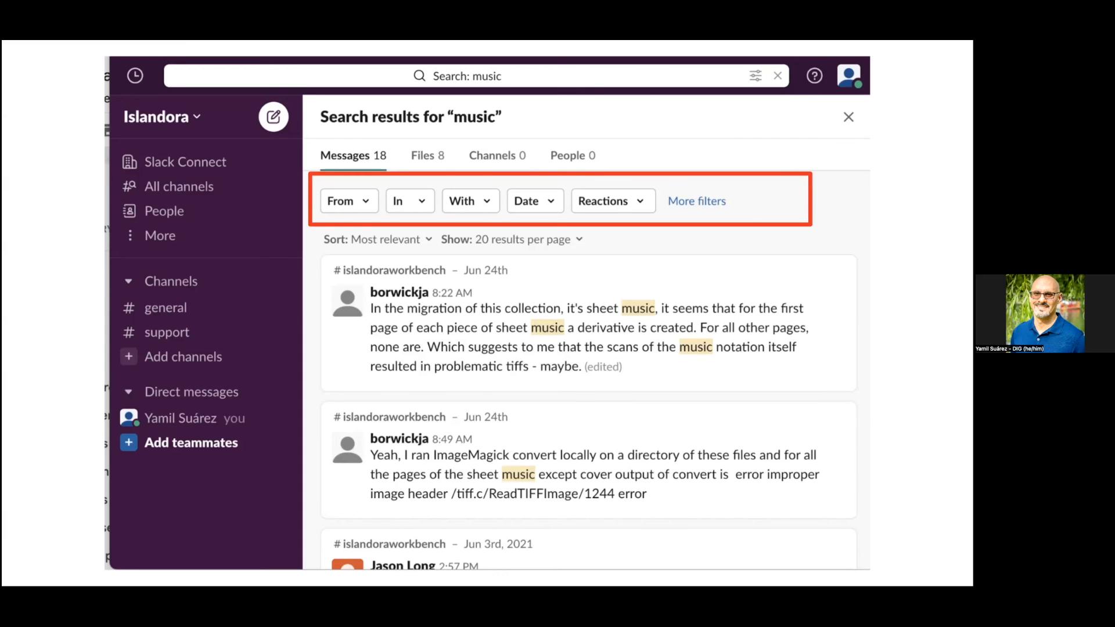
{"action": "left_click", "coordinate": [403, 201]}
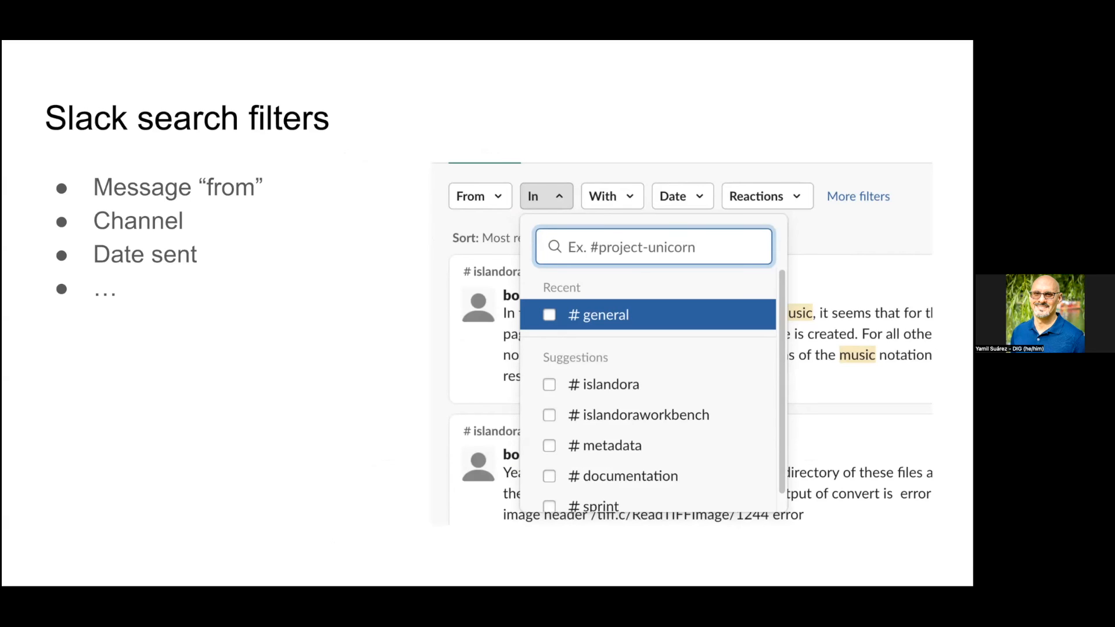
Advance through 'Additional Slack features' to the closing 'Slack links' slide with the QR code.
{"action": "key", "text": "Right"}
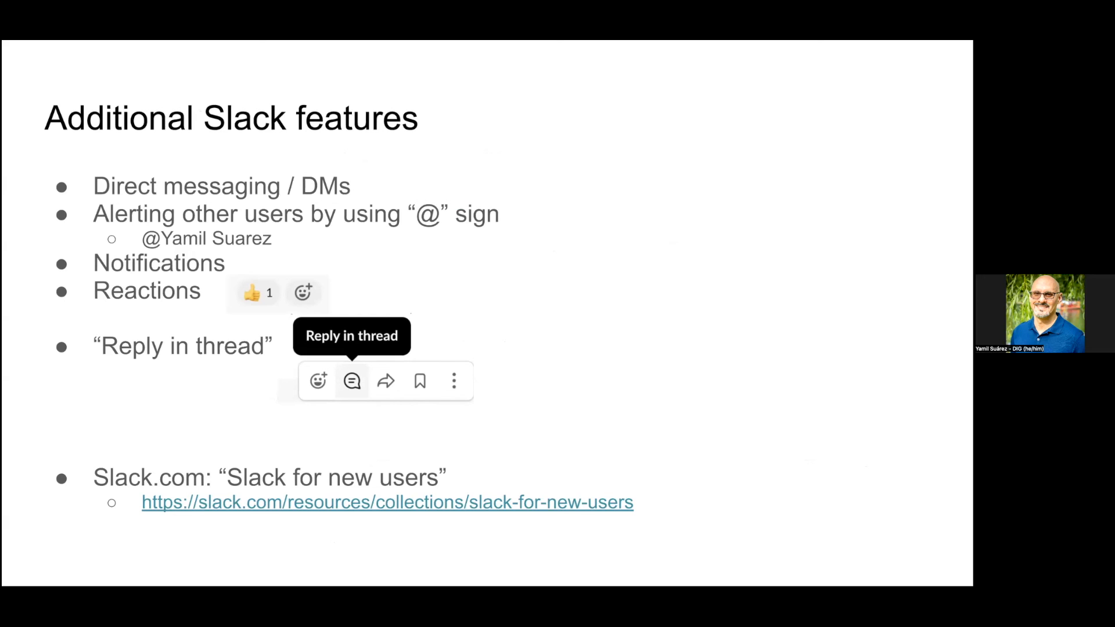
{"action": "key", "text": "right"}
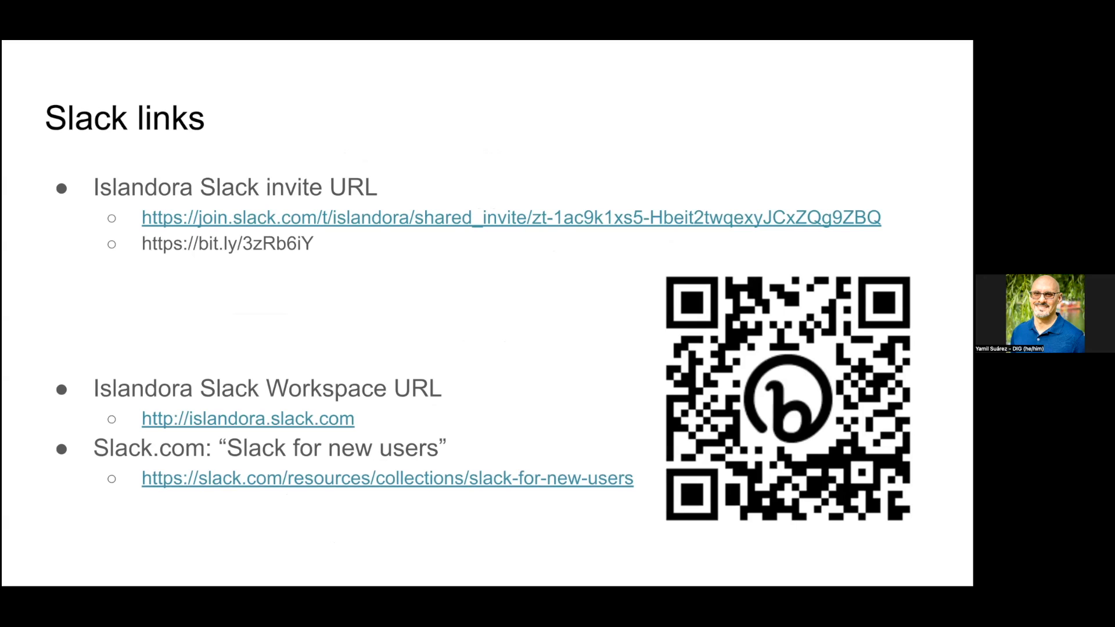